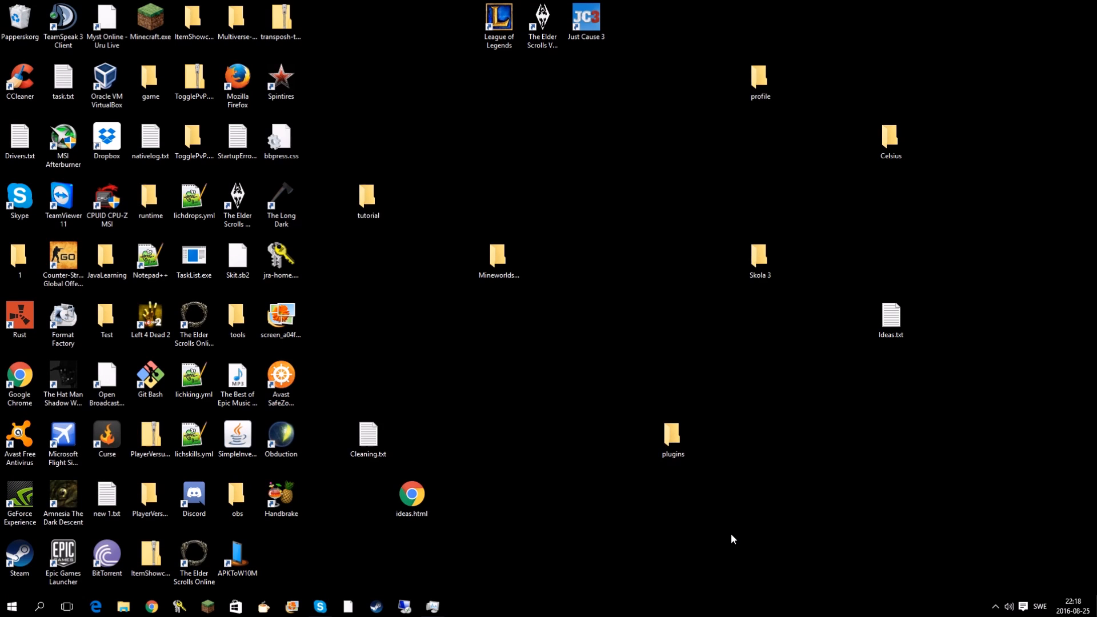
- Launch Obduction from its desktop shortcut
double_click(280, 436)
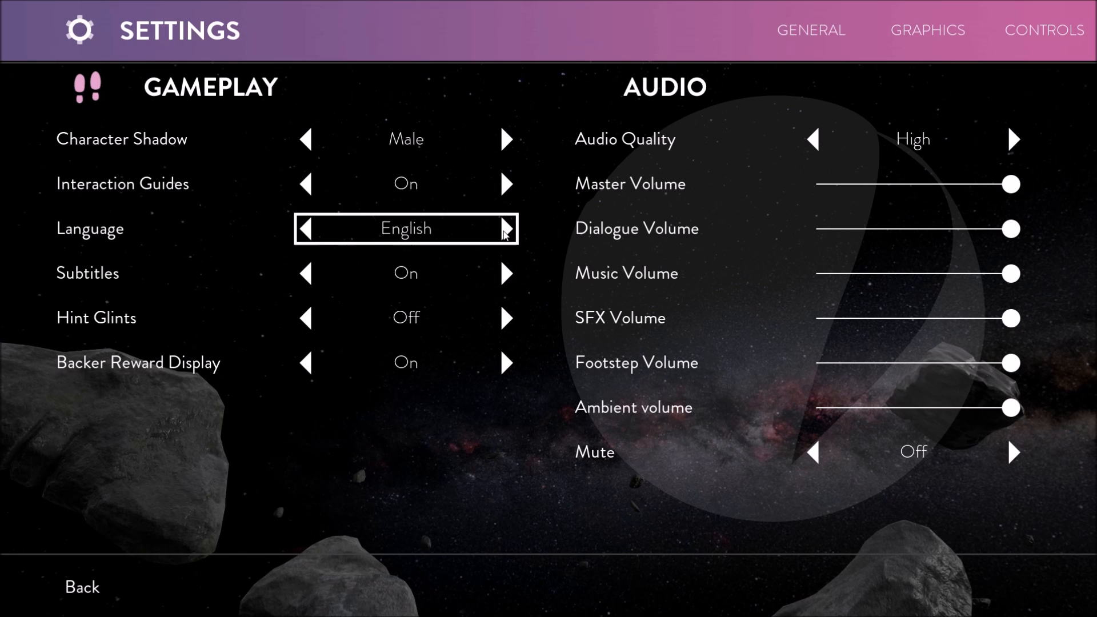
- Cycle the language through Polish and Simplified Chinese back to English, then exit settings
left_click(507, 228)
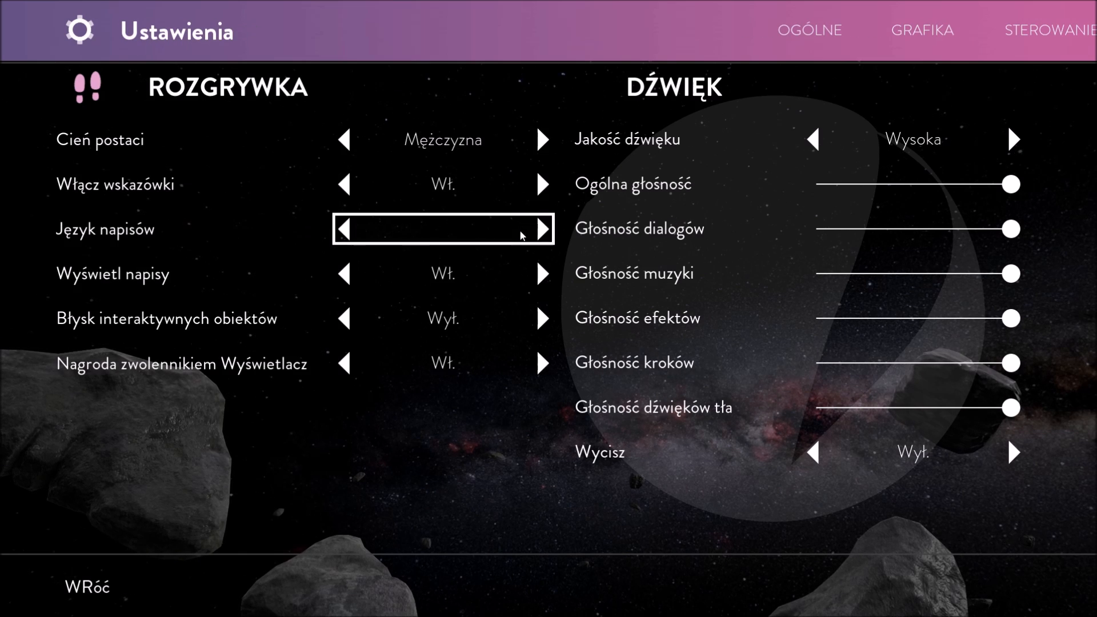
left_click(543, 228)
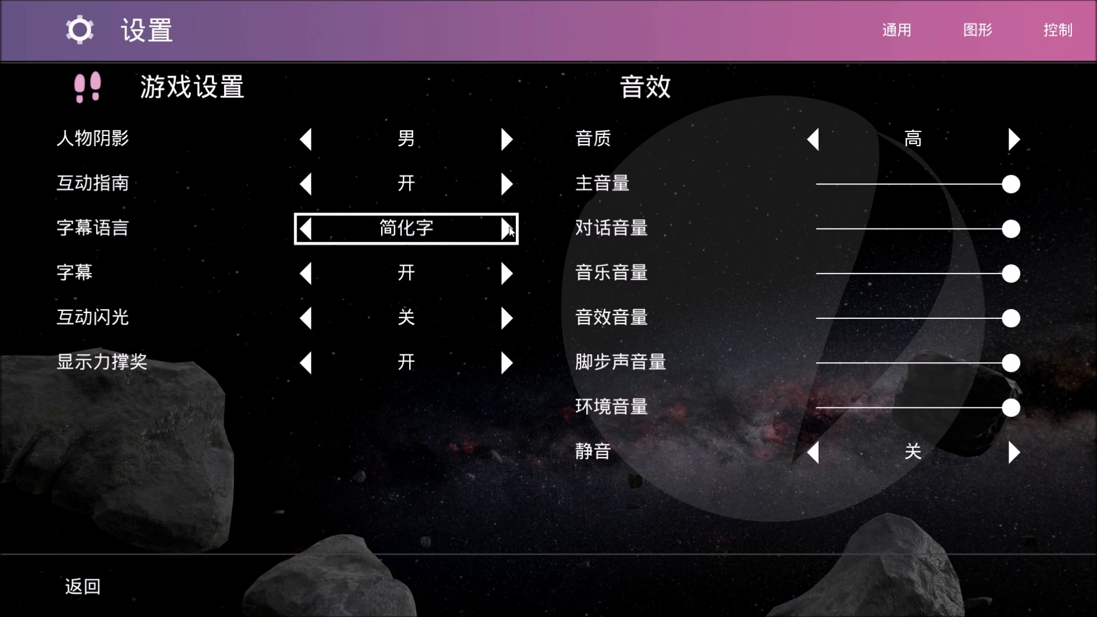
left_click(507, 229)
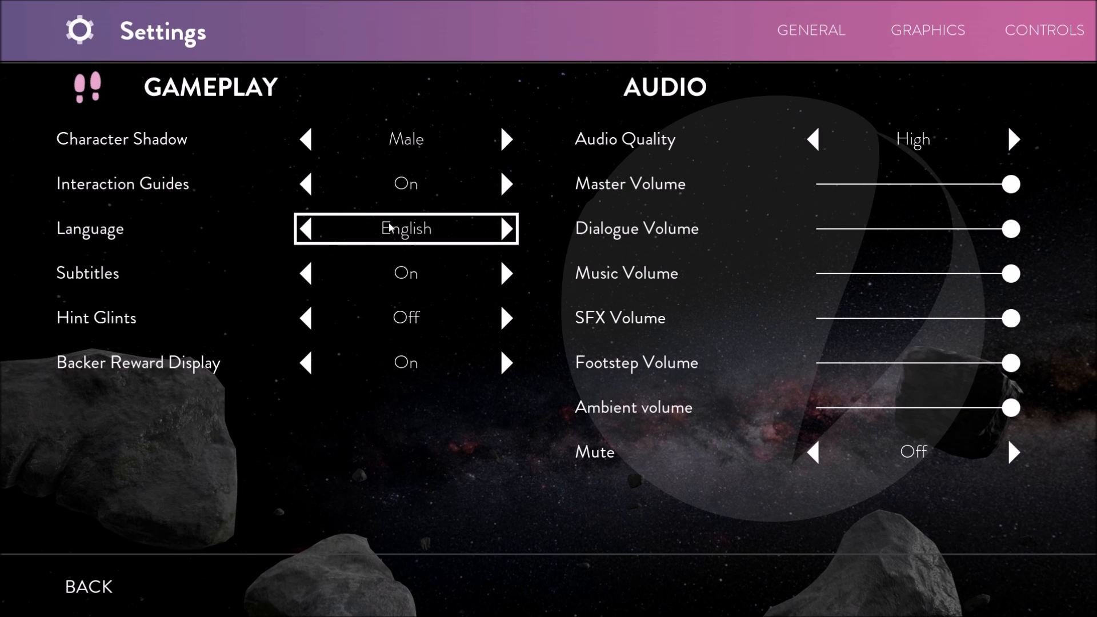
left_click(87, 587)
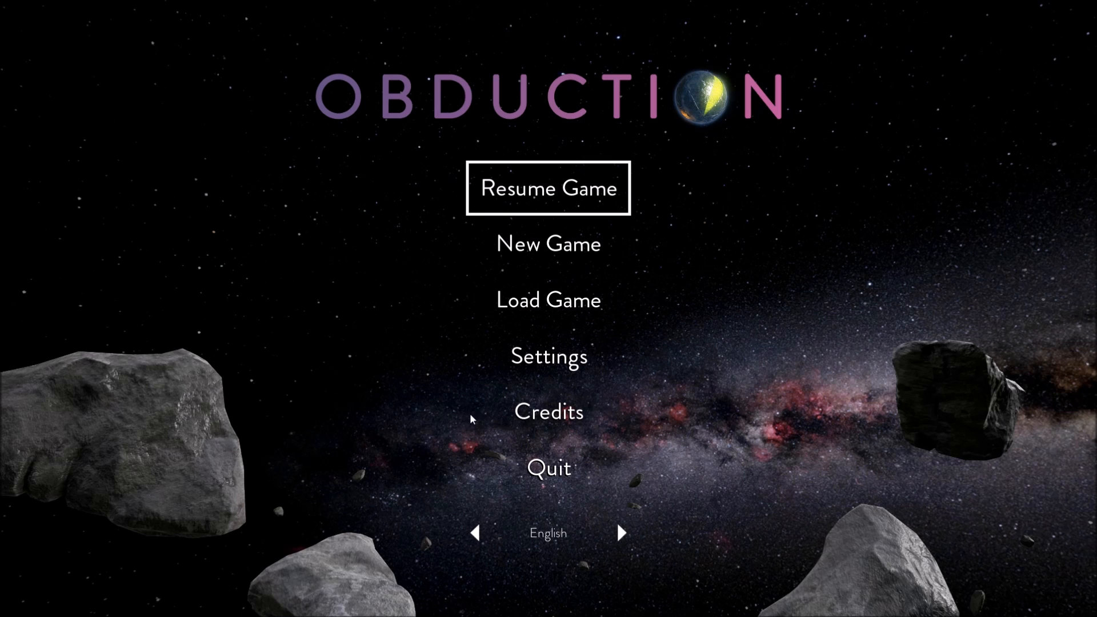
- Load the Bench | Hunrath save into the desert level, then escape to the menu
left_click(549, 299)
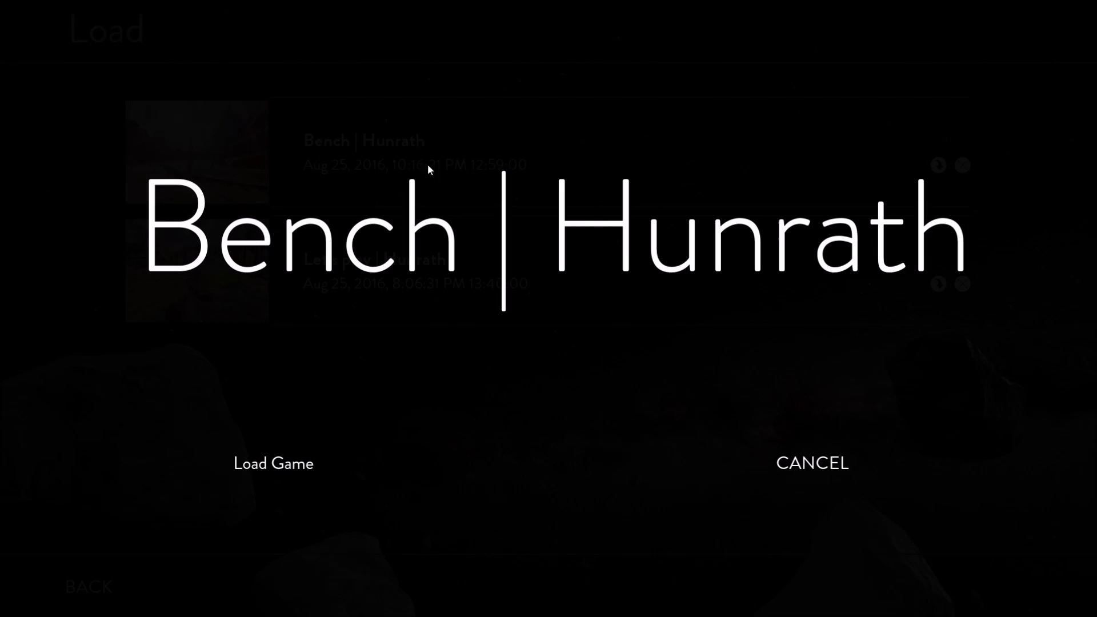
left_click(274, 464)
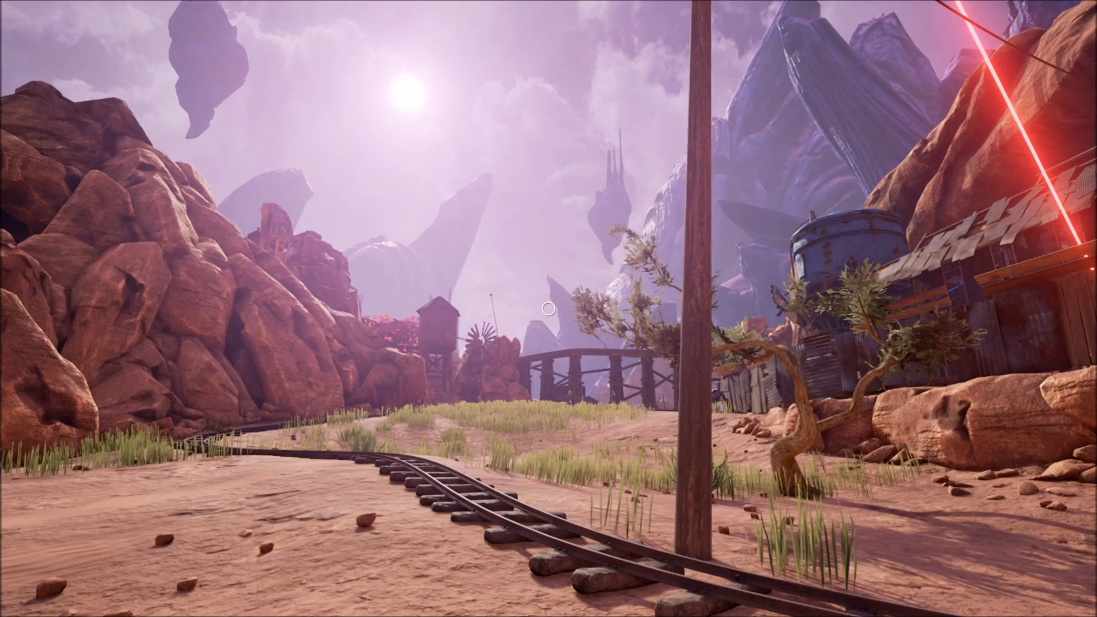
key("Escape")
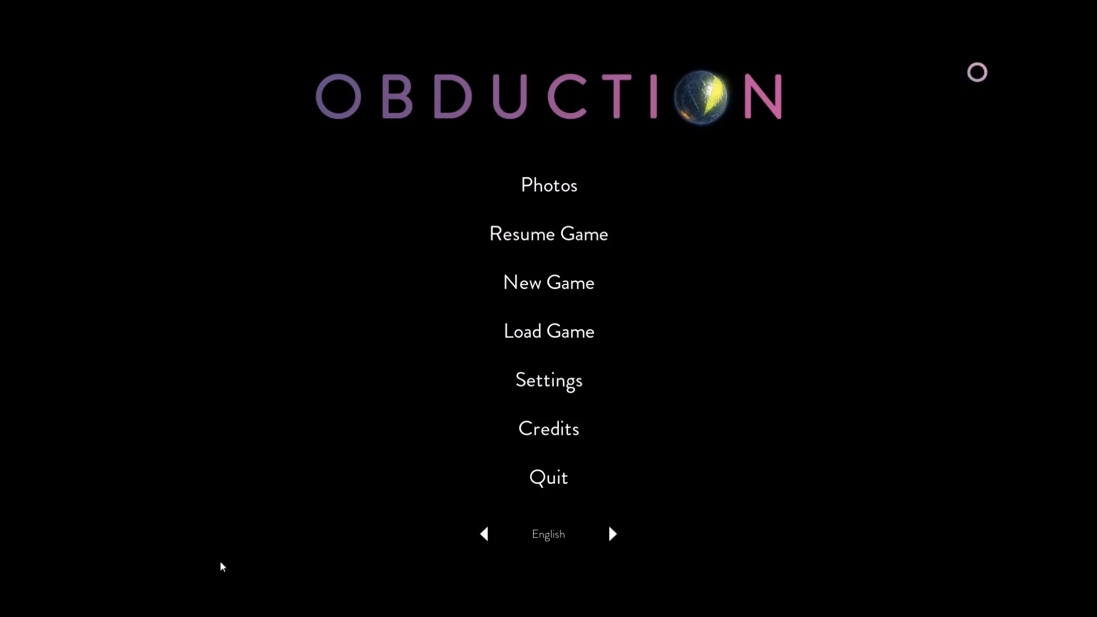
- Quit Obduction to the desktop and relaunch it from the shortcut
left_click(548, 477)
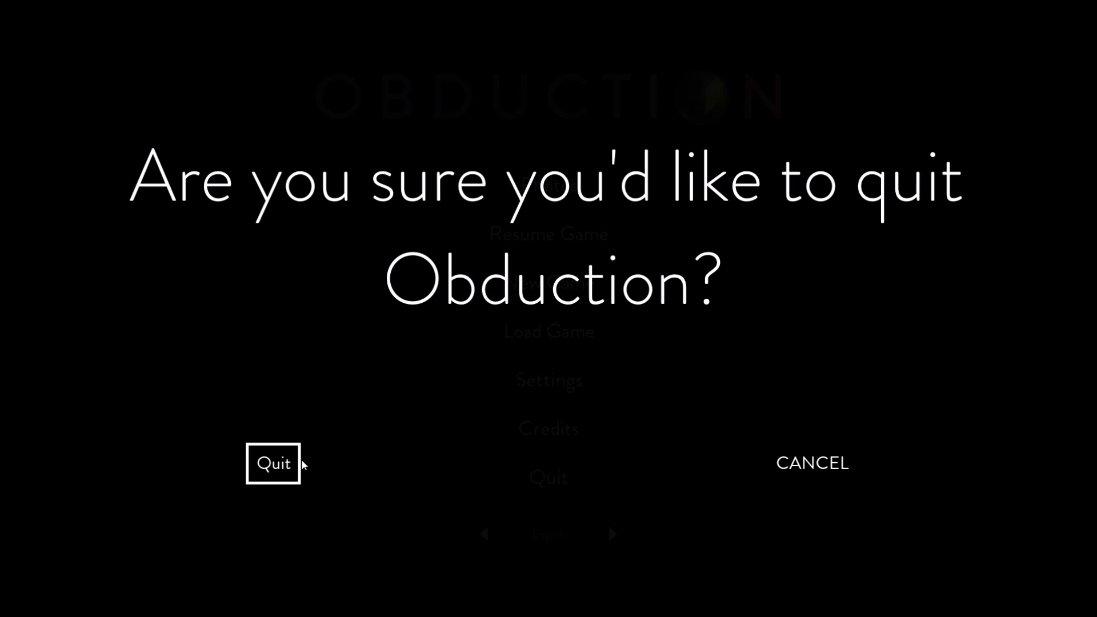
left_click(273, 463)
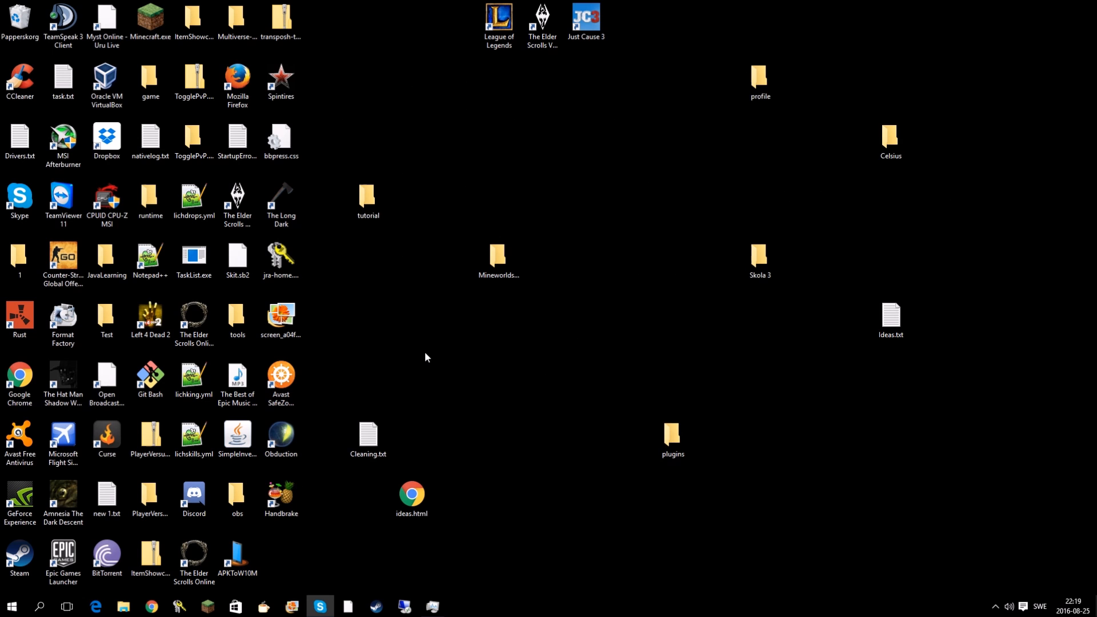
double_click(281, 434)
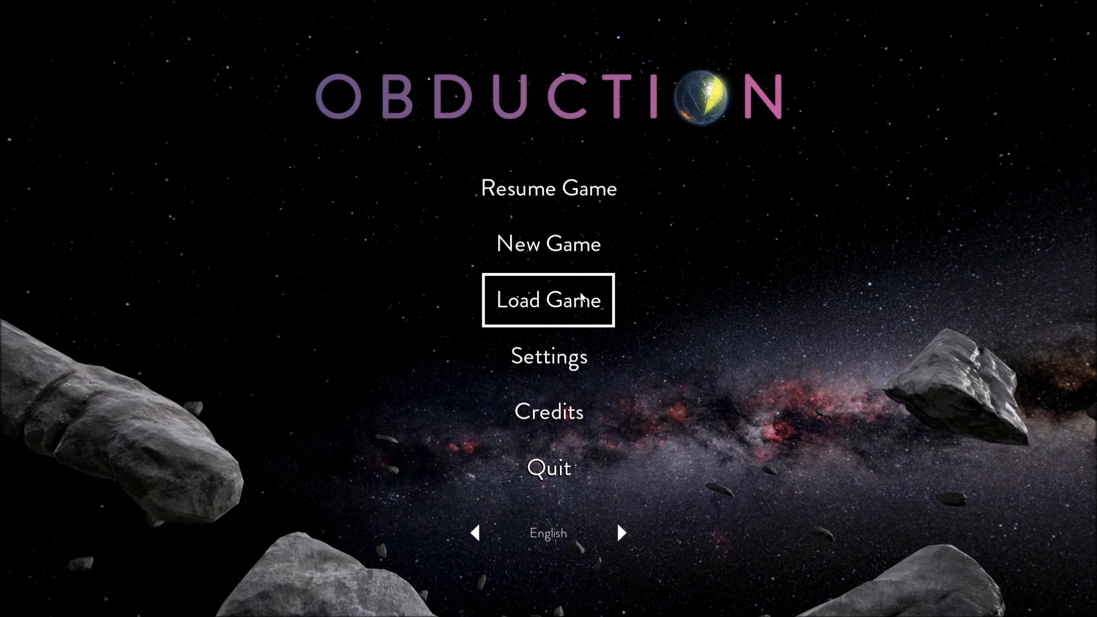
mouse_move(548, 244)
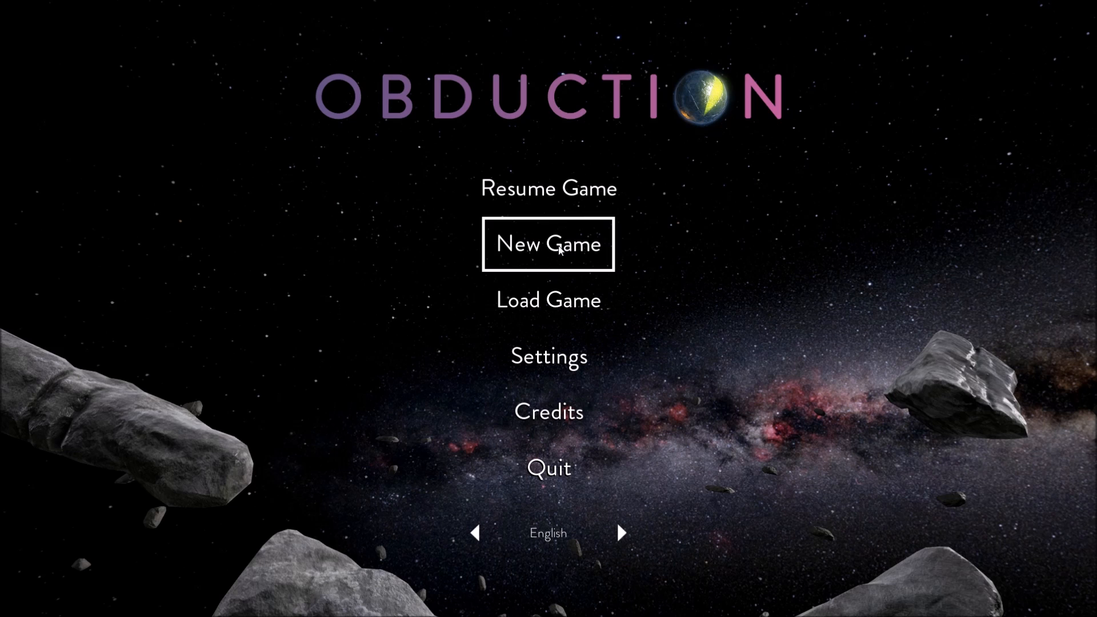
mouse_move(468, 255)
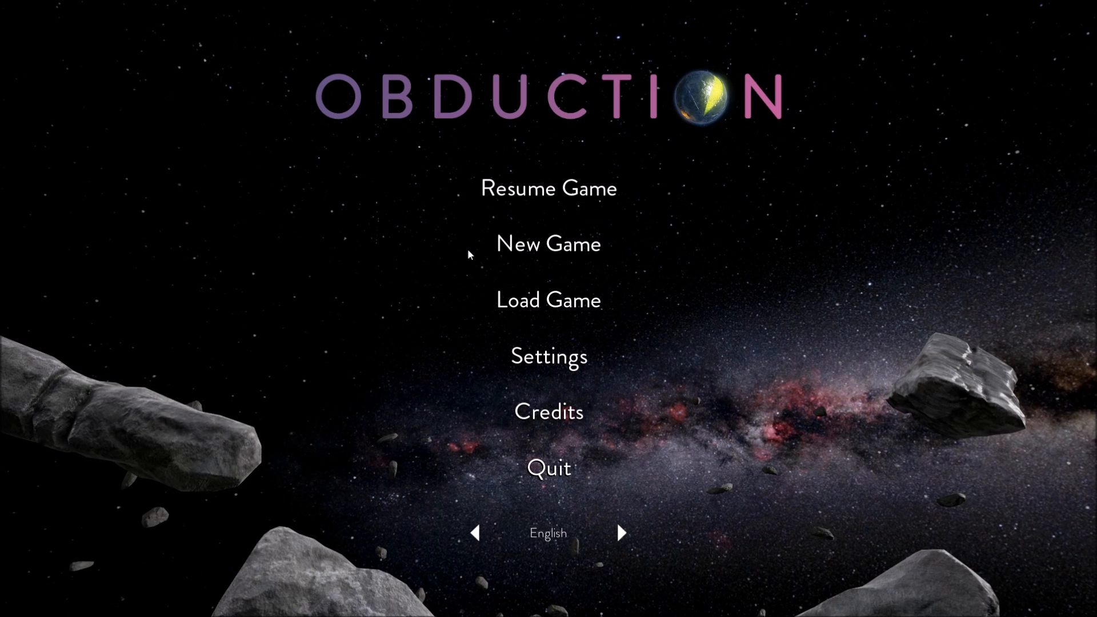
- Select the Bench | Hunrath save, showing 'Localization Text Not Found' choices
left_click(548, 299)
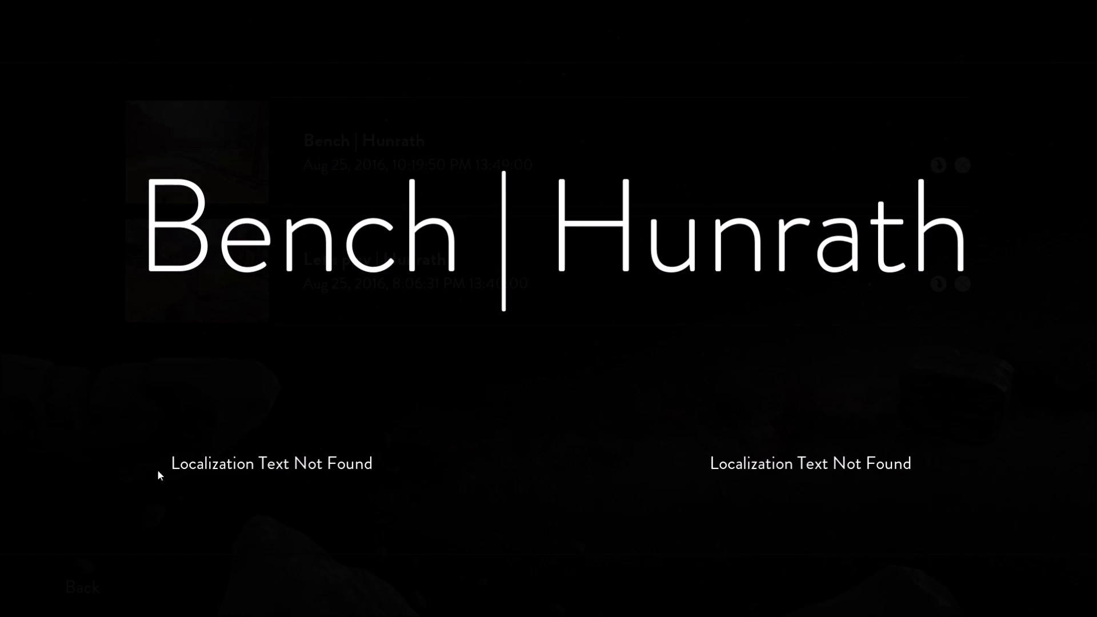
mouse_move(539, 391)
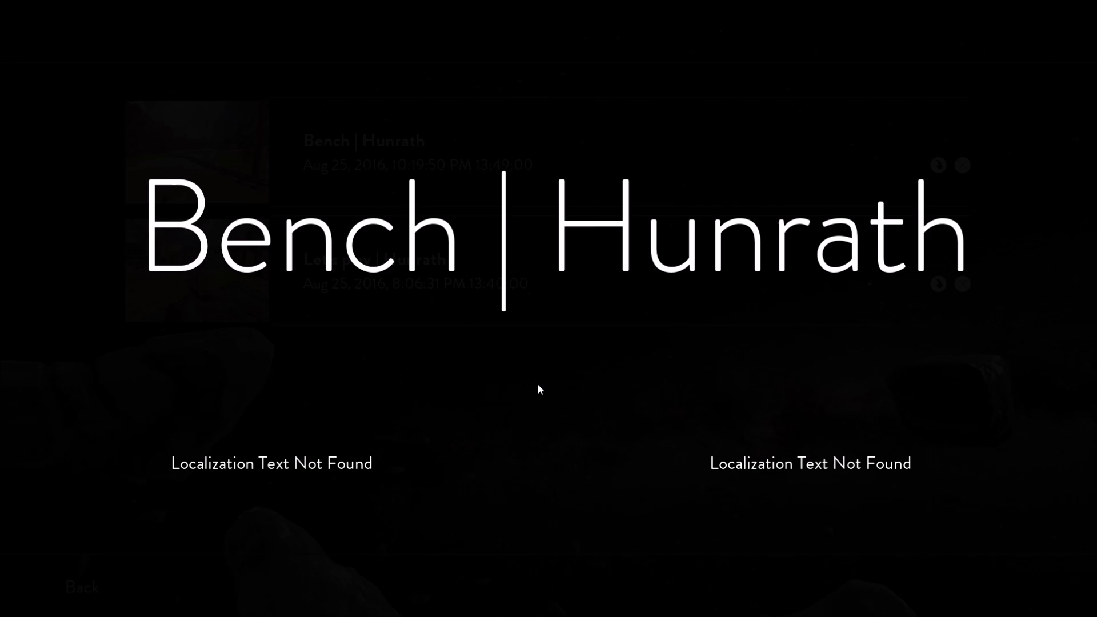
mouse_move(175, 519)
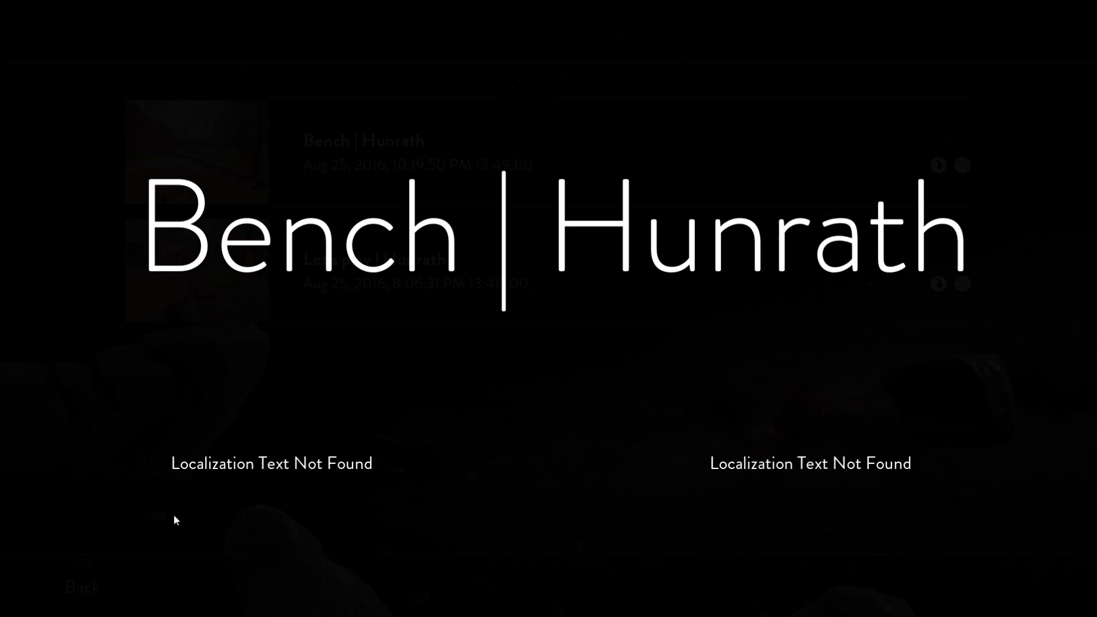